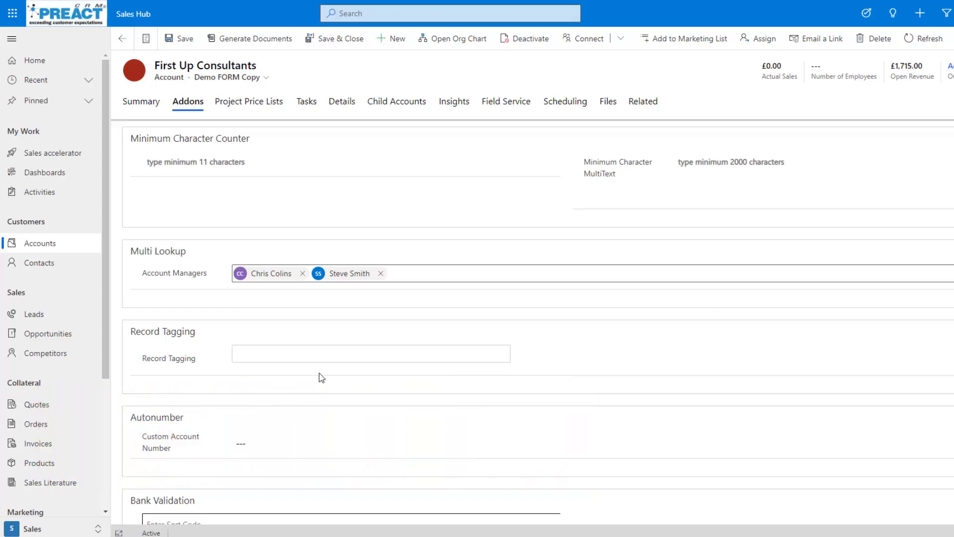
{"action": "mouse_move", "coordinate": [312, 376]}
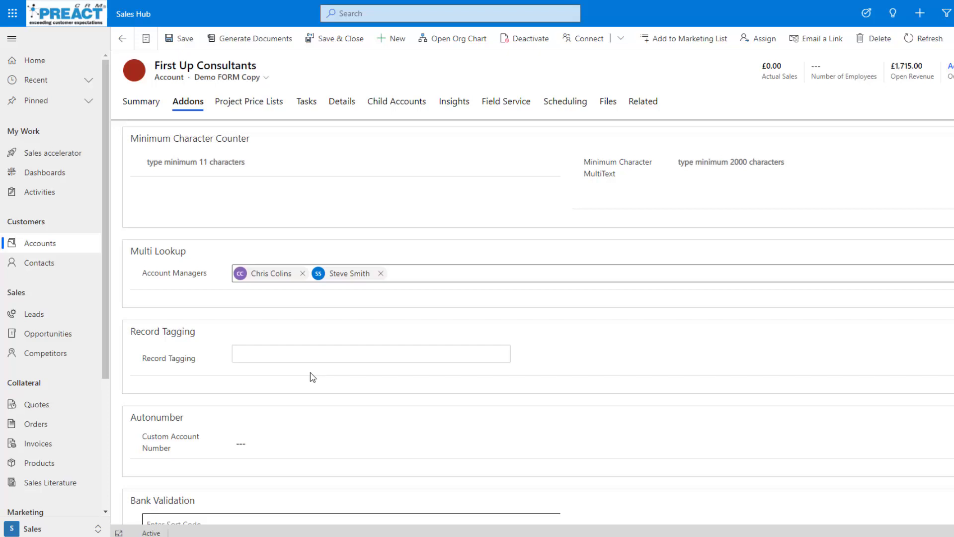
{"action": "mouse_move", "coordinate": [252, 378]}
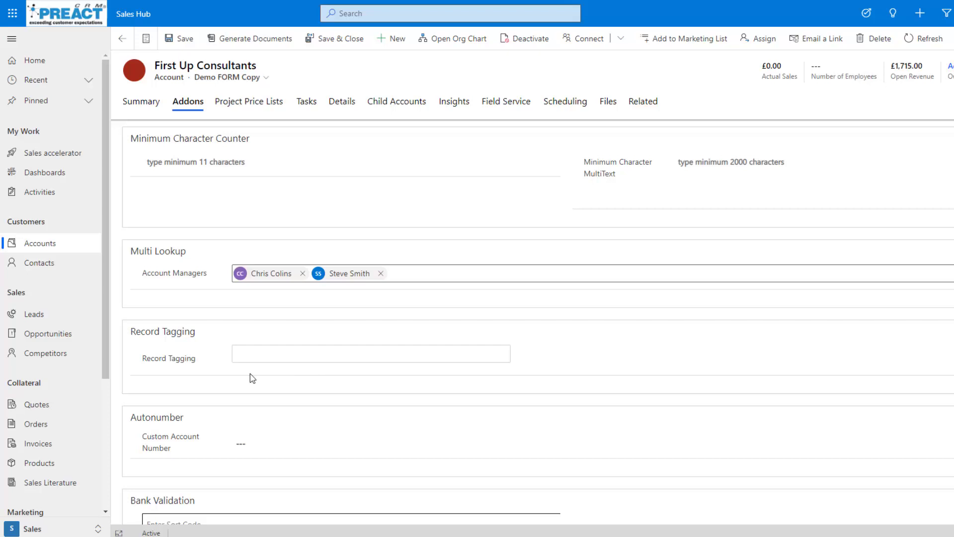
- Tag the First Up Consultants account with Corporate and VIP from Suggested Tags, adding 'GOLD Membership'
{"action": "left_click", "coordinate": [372, 354]}
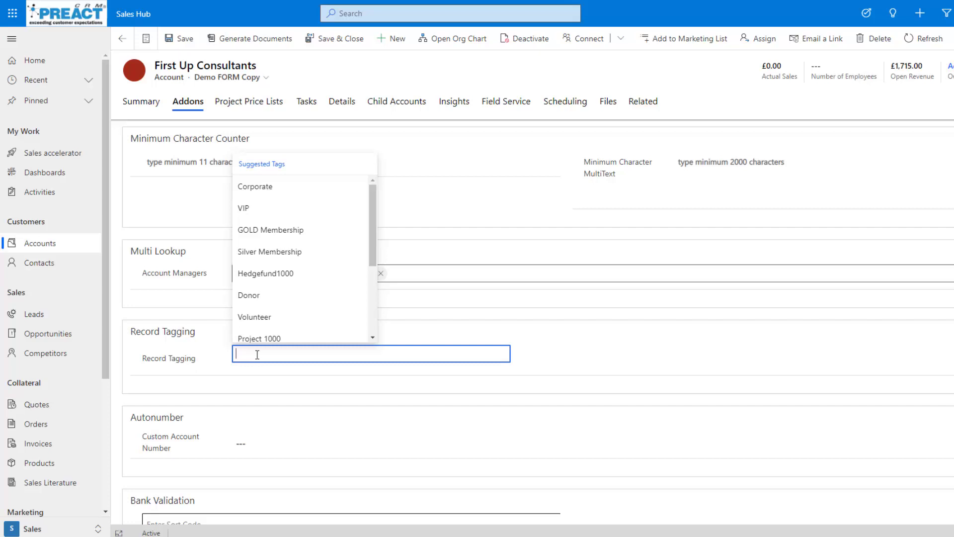
{"action": "left_click", "coordinate": [255, 187]}
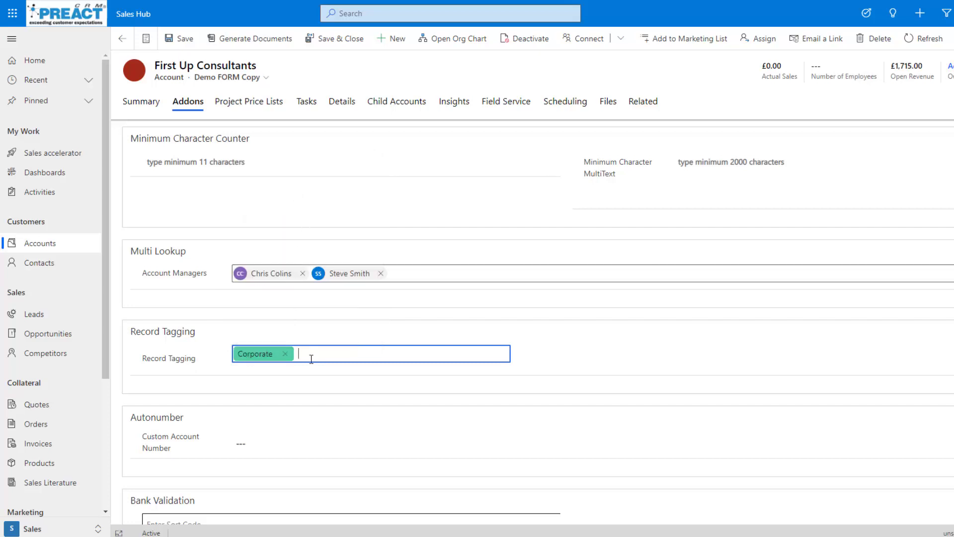
{"action": "left_click", "coordinate": [366, 354]}
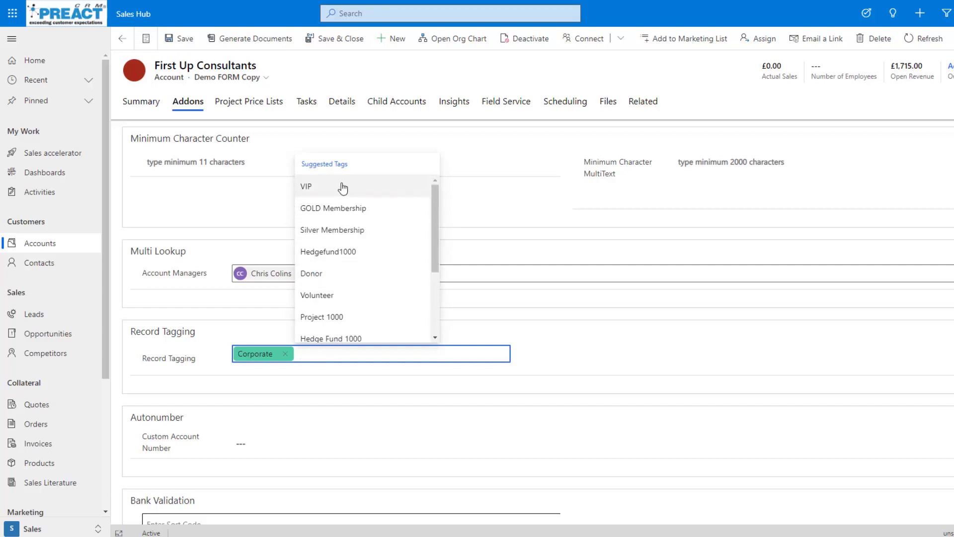
{"action": "left_click", "coordinate": [304, 186]}
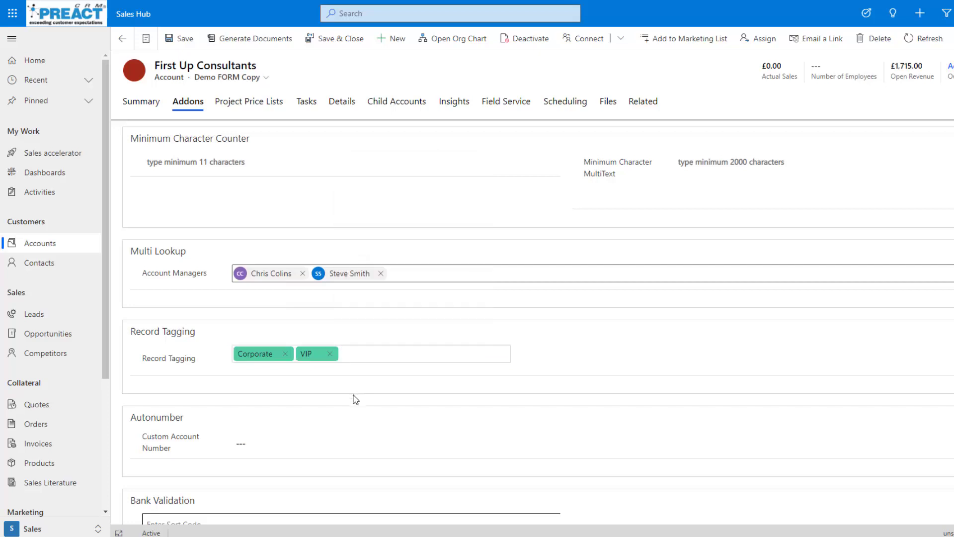
{"action": "type", "text": "GOLD Membership"}
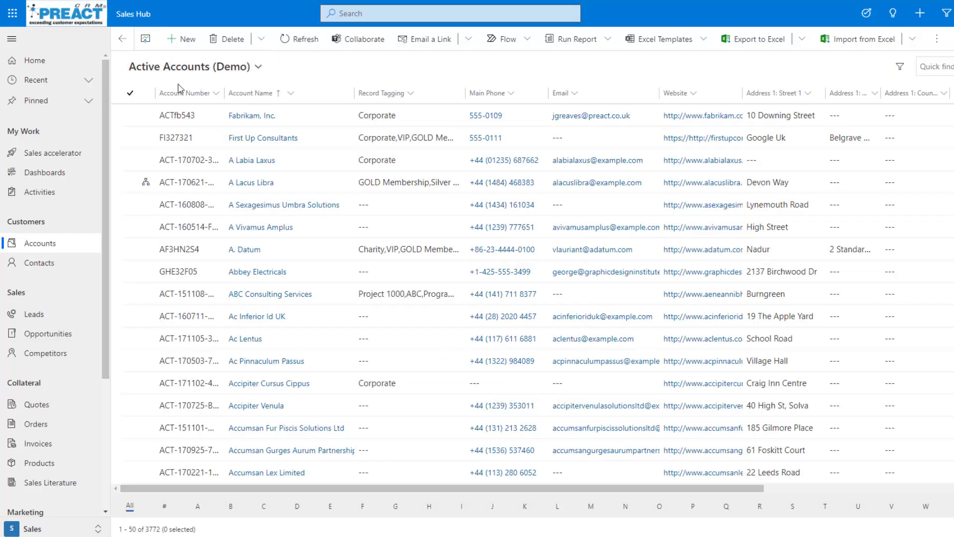
{"action": "mouse_move", "coordinate": [400, 284]}
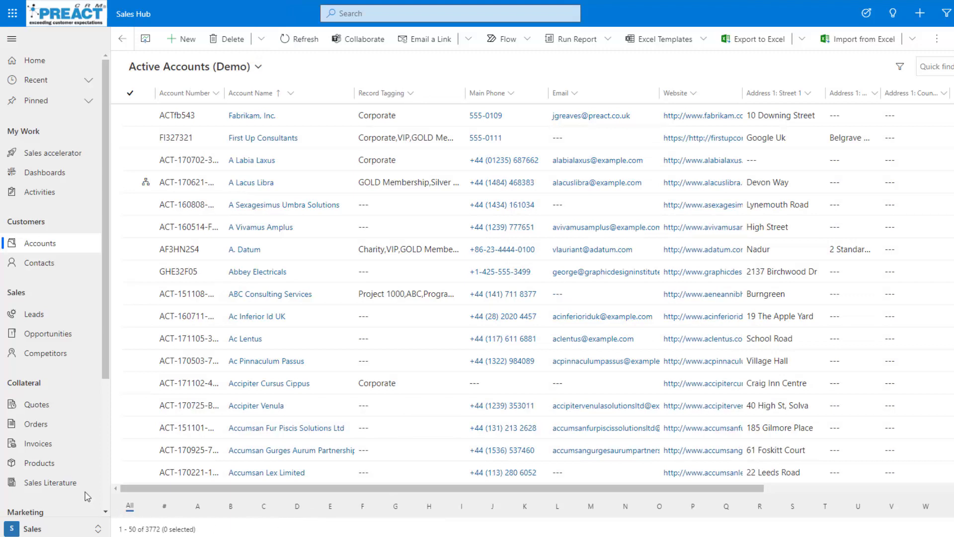
{"action": "mouse_move", "coordinate": [418, 91]}
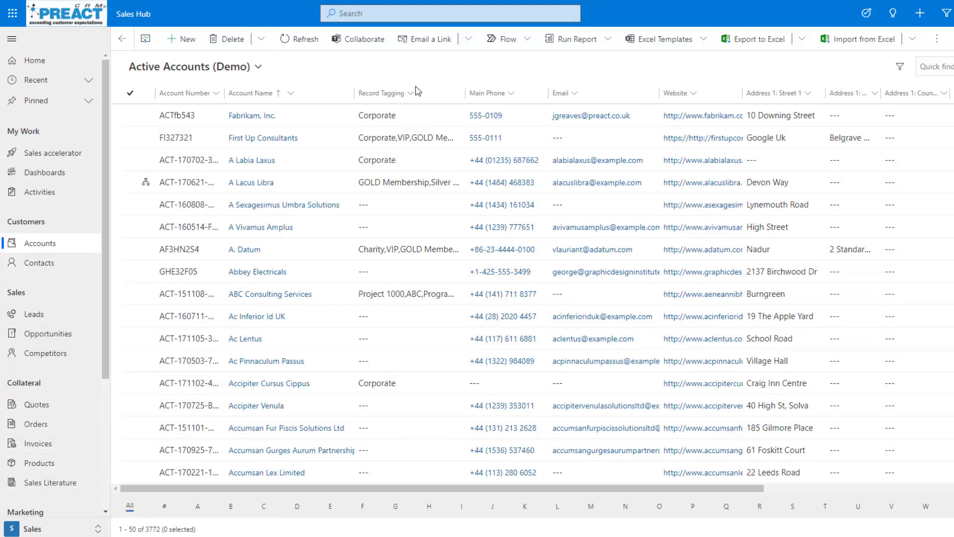
- Filter the Record Tagging column by 'vip' before switching to the Training app
{"action": "left_click", "coordinate": [412, 93]}
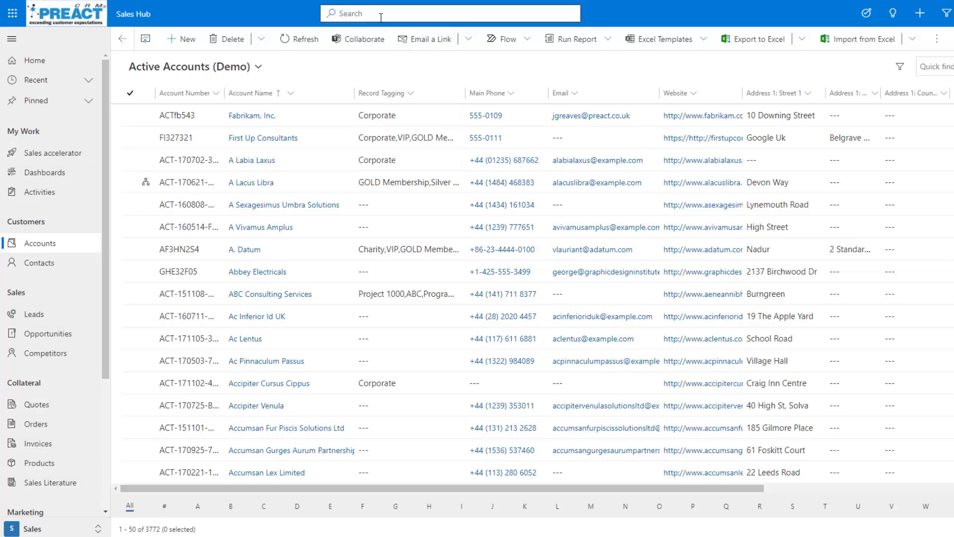
{"action": "mouse_move", "coordinate": [378, 14]}
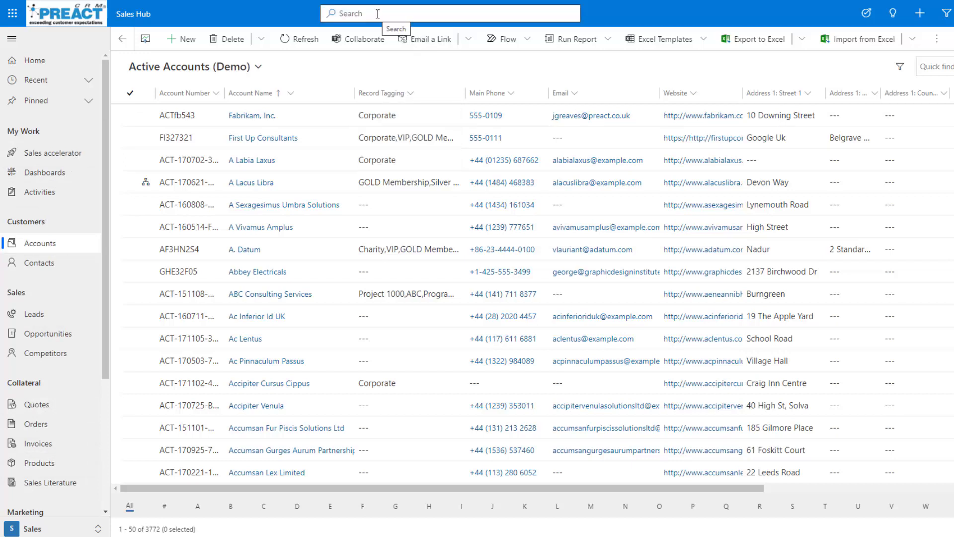
{"action": "type", "text": "vip"}
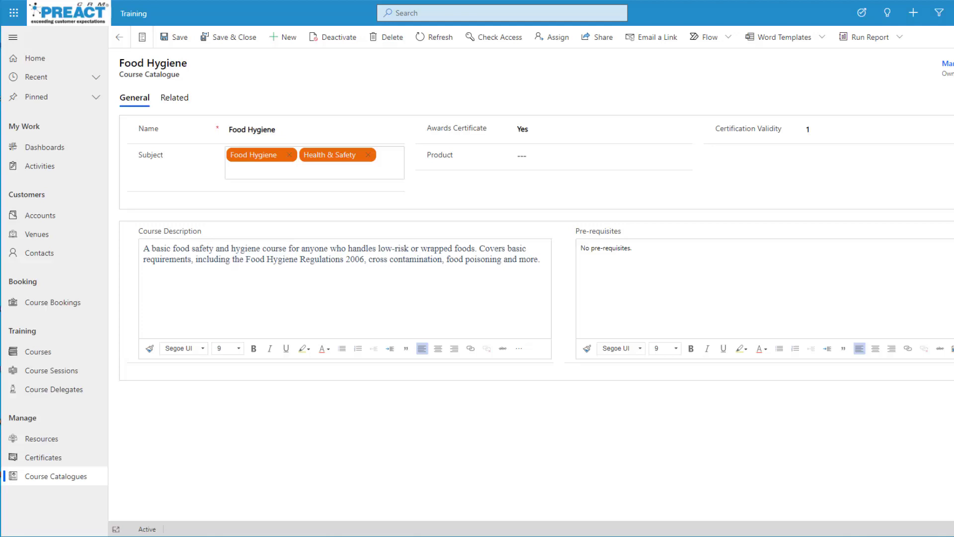
{"action": "mouse_move", "coordinate": [147, 163]}
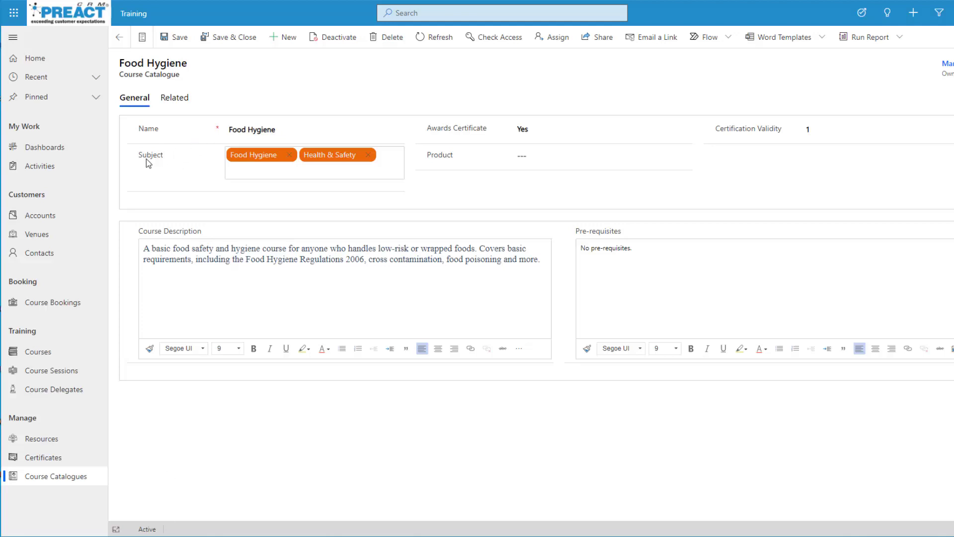
{"action": "mouse_move", "coordinate": [157, 163]}
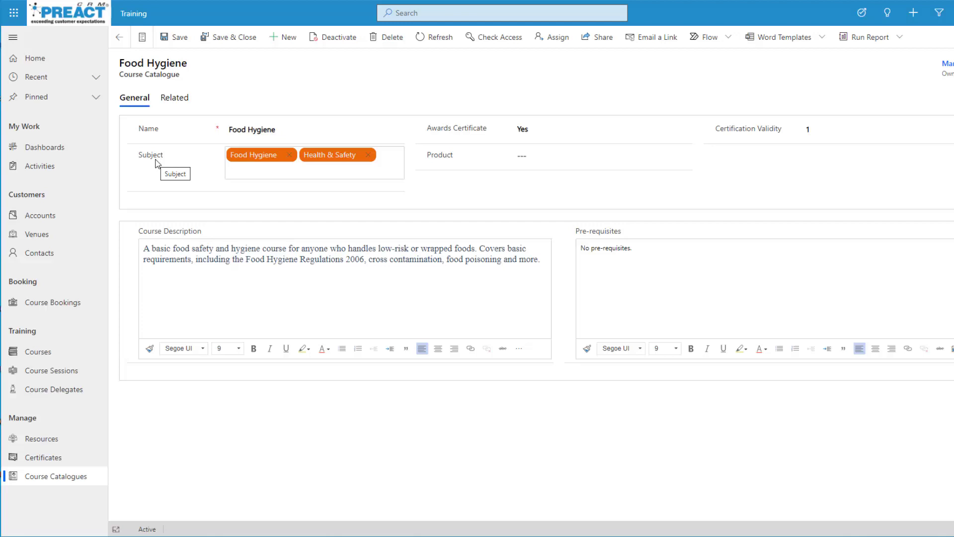
{"action": "mouse_move", "coordinate": [271, 199]}
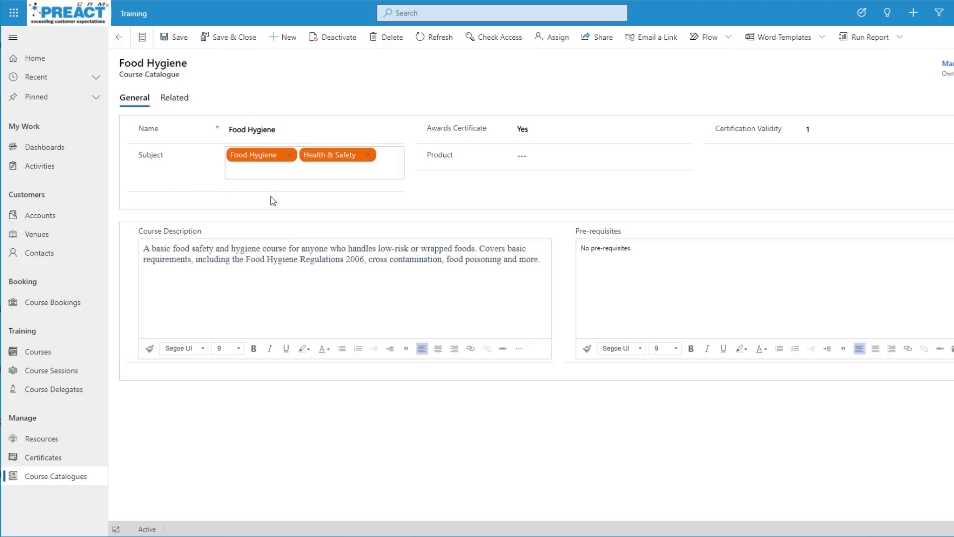
{"action": "mouse_move", "coordinate": [194, 196]}
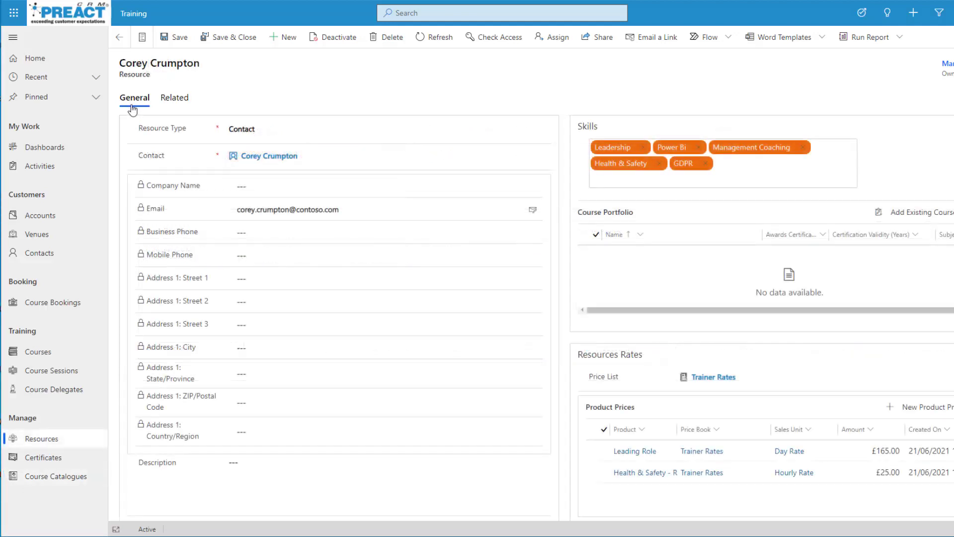
{"action": "mouse_move", "coordinate": [235, 102]}
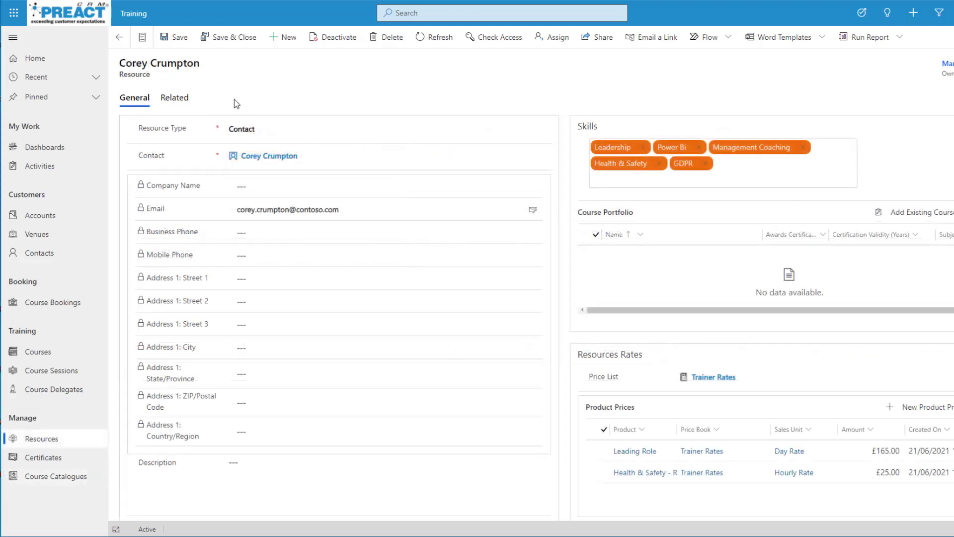
{"action": "mouse_move", "coordinate": [591, 126]}
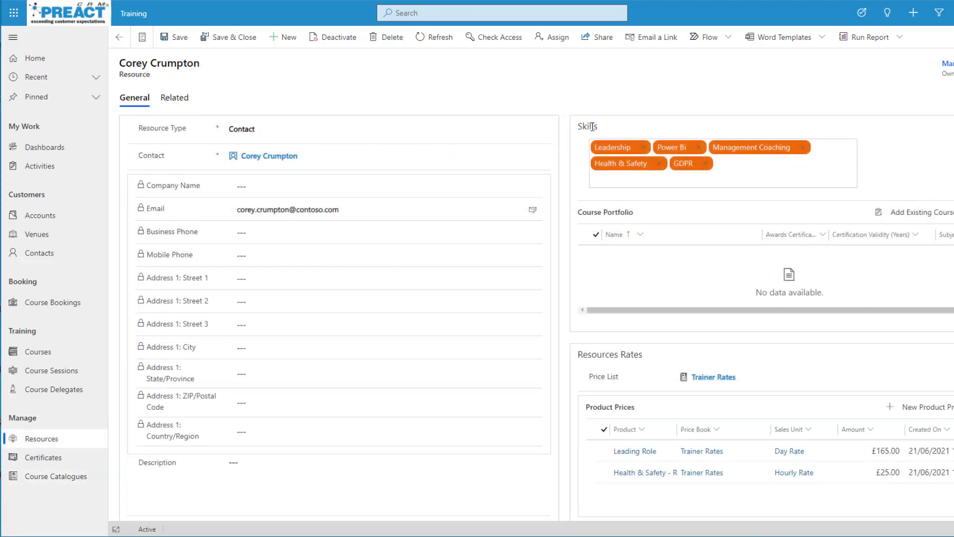
{"action": "mouse_move", "coordinate": [574, 119]}
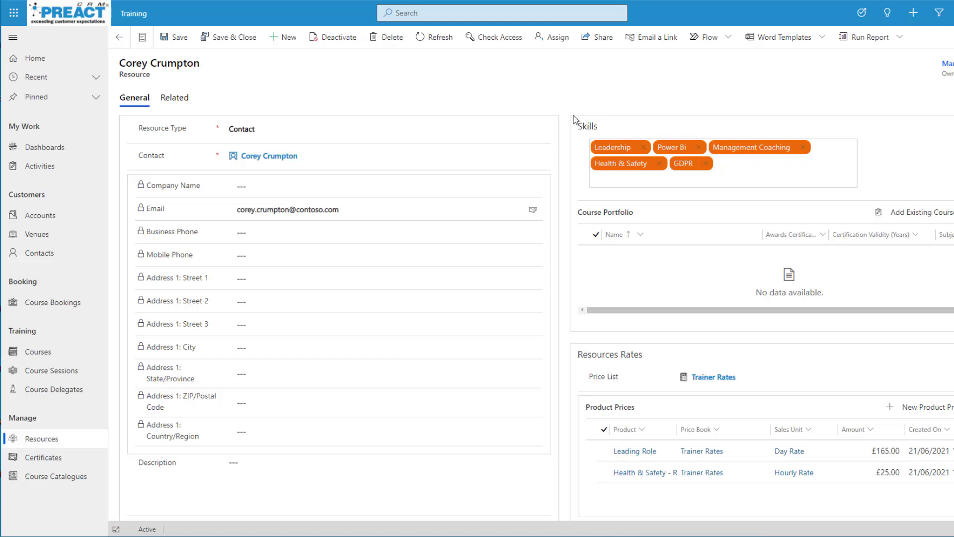
{"action": "mouse_move", "coordinate": [581, 147]}
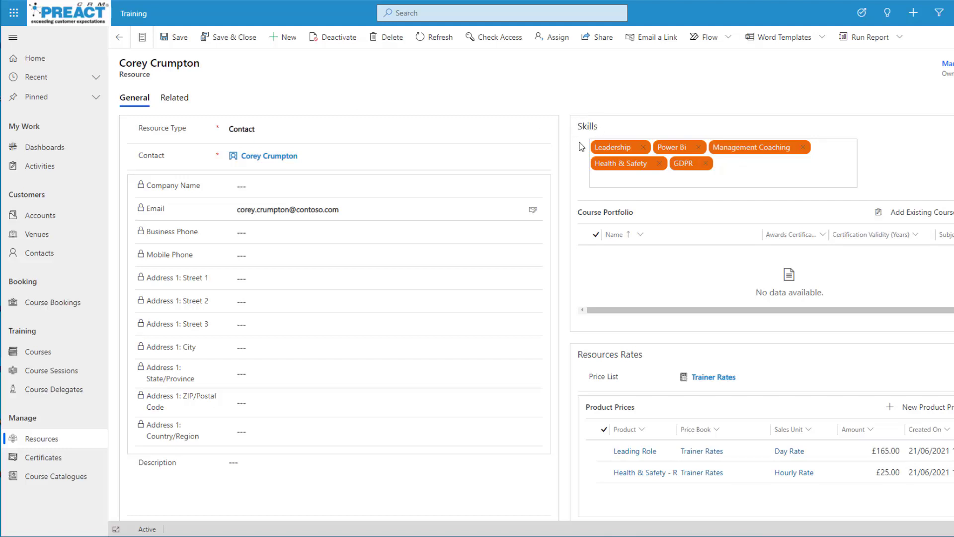